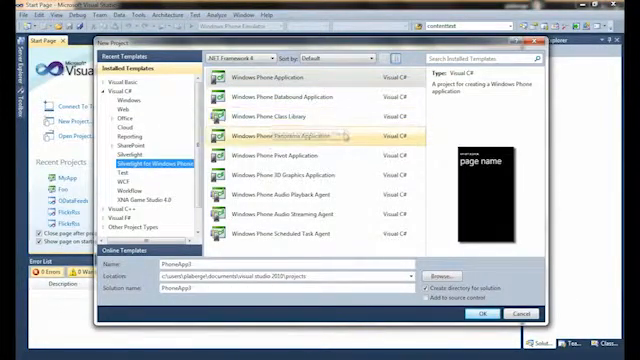
# - Create a Windows Phone Application project named 'Awesome' and generate the button's MyButton_Click handler
pyautogui.click(290, 118)
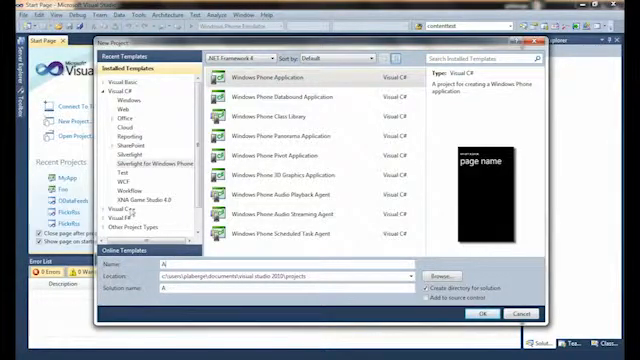
pyautogui.write('Awesome')
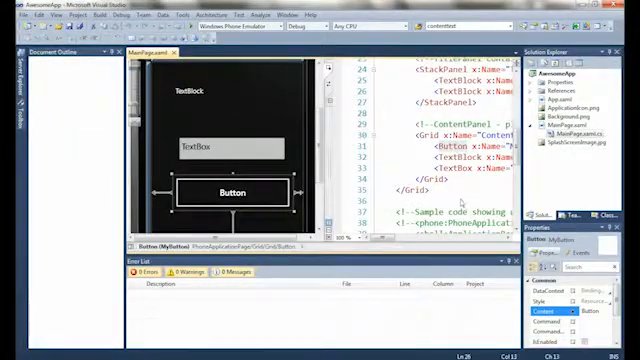
pyautogui.doubleClick(232, 192)
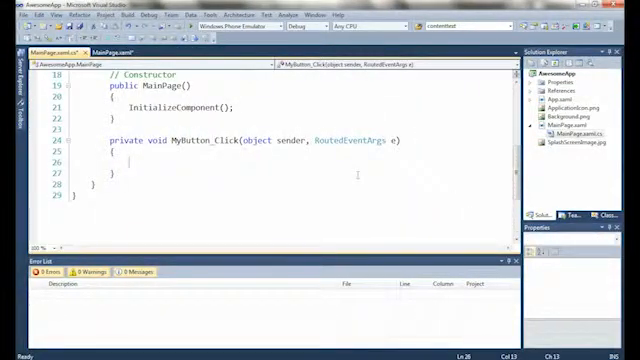
# - Write MyText.Text = MyTextBox.Text inside MyButton_Click using IntelliSense completion
pyautogui.write('My')
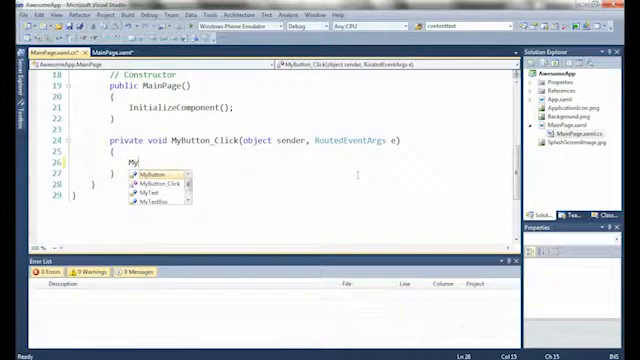
pyautogui.write('.')
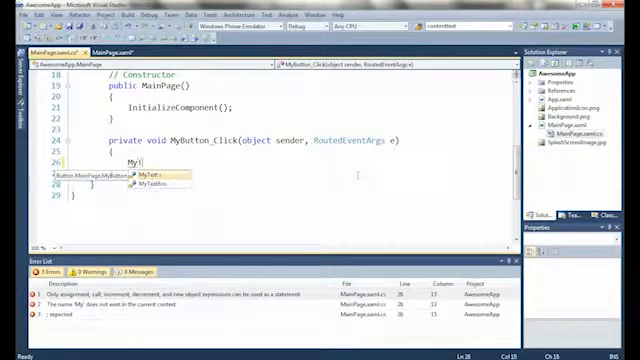
pyautogui.write('Text.')
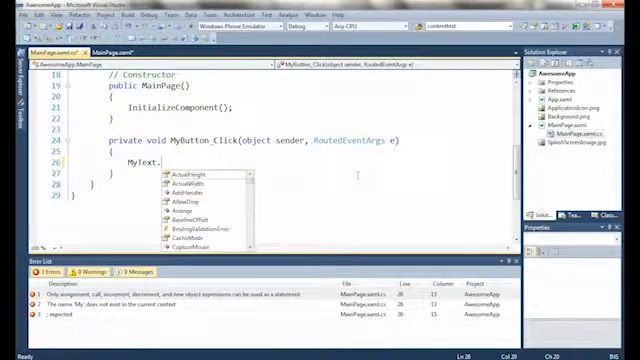
pyautogui.write('Text')
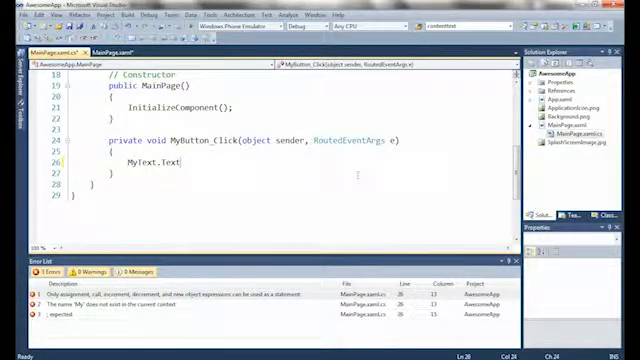
pyautogui.write('= MyTextBox.')
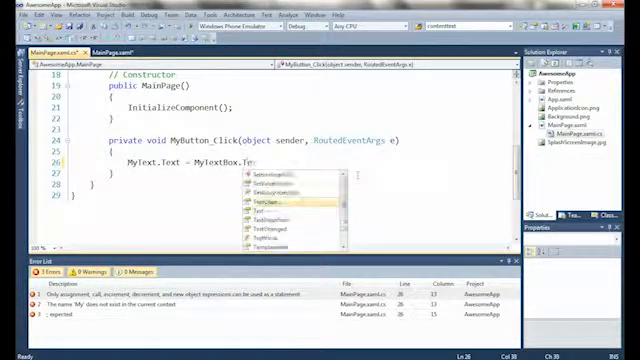
pyautogui.write('Text')
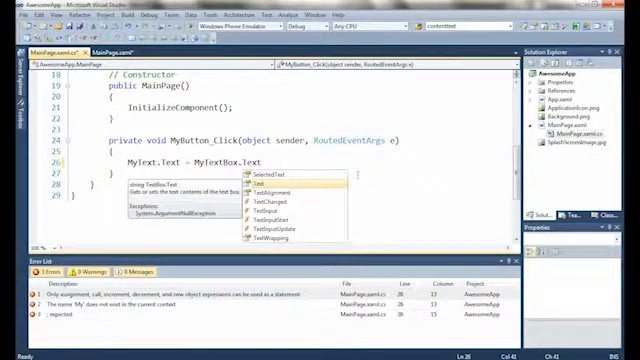